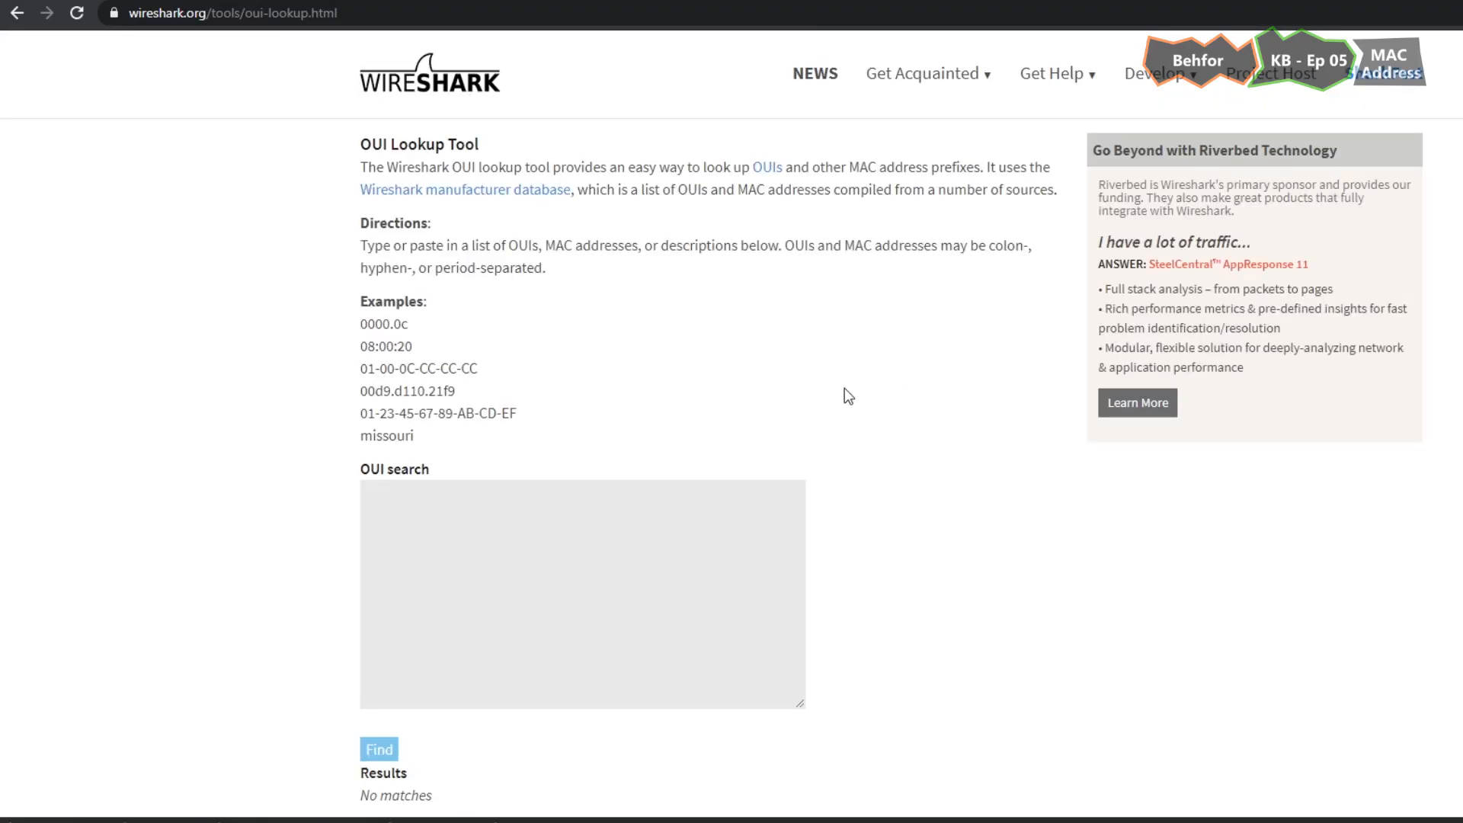
- Enter the partial MAC prefix '20:aa:' into the OUI search field
double_click(419, 143)
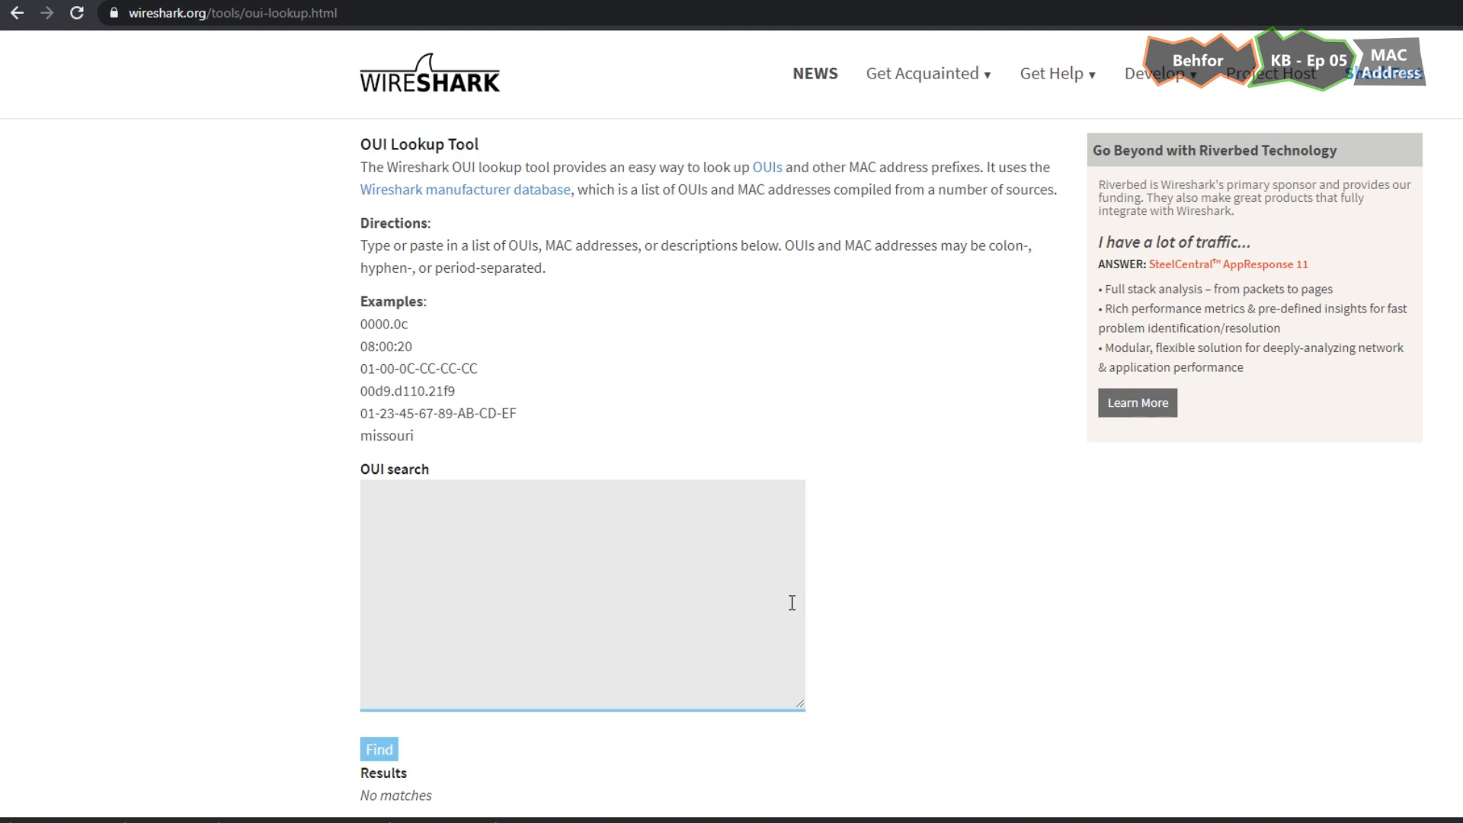
text(20:aa:)
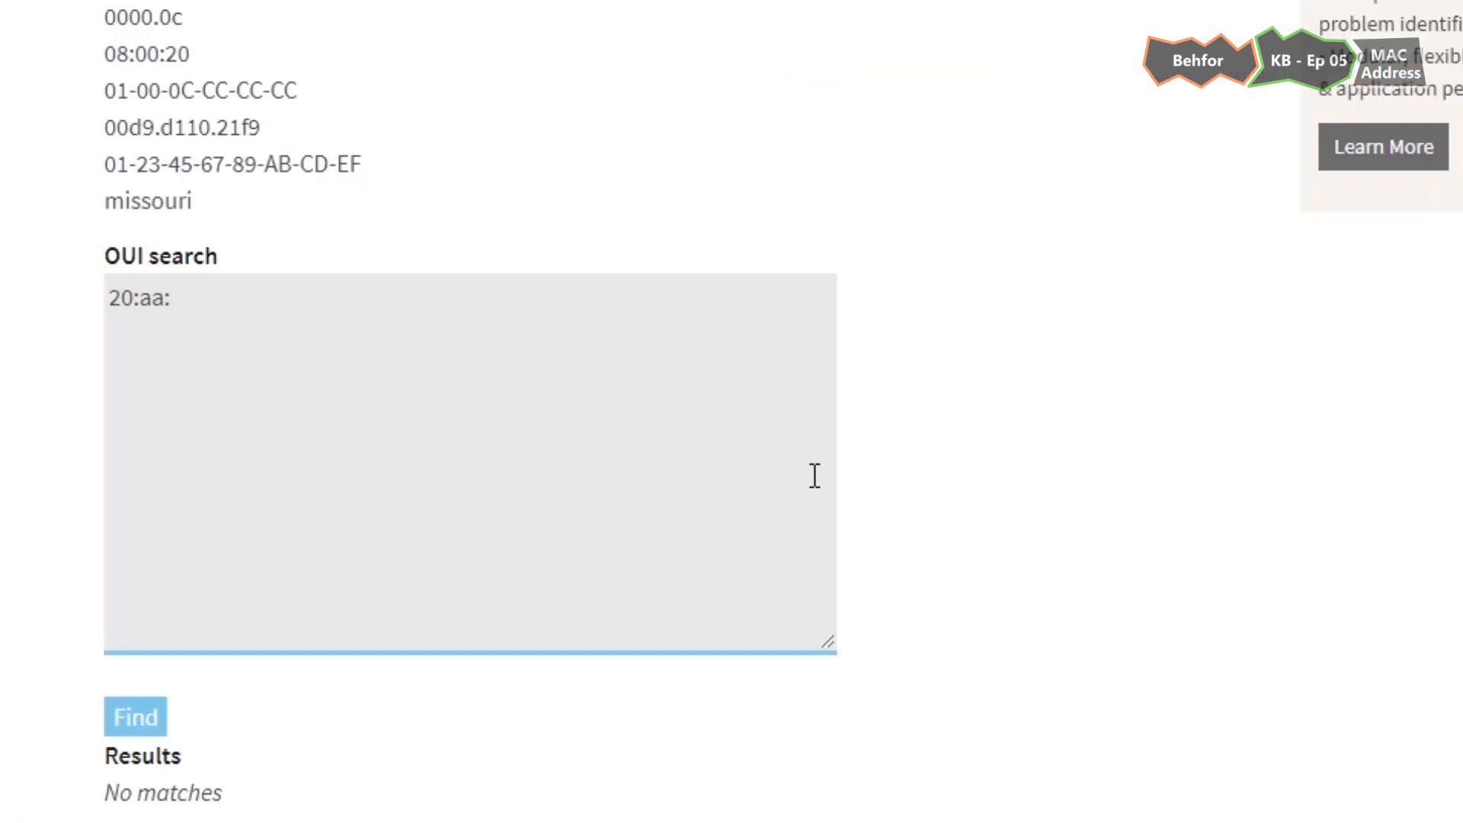